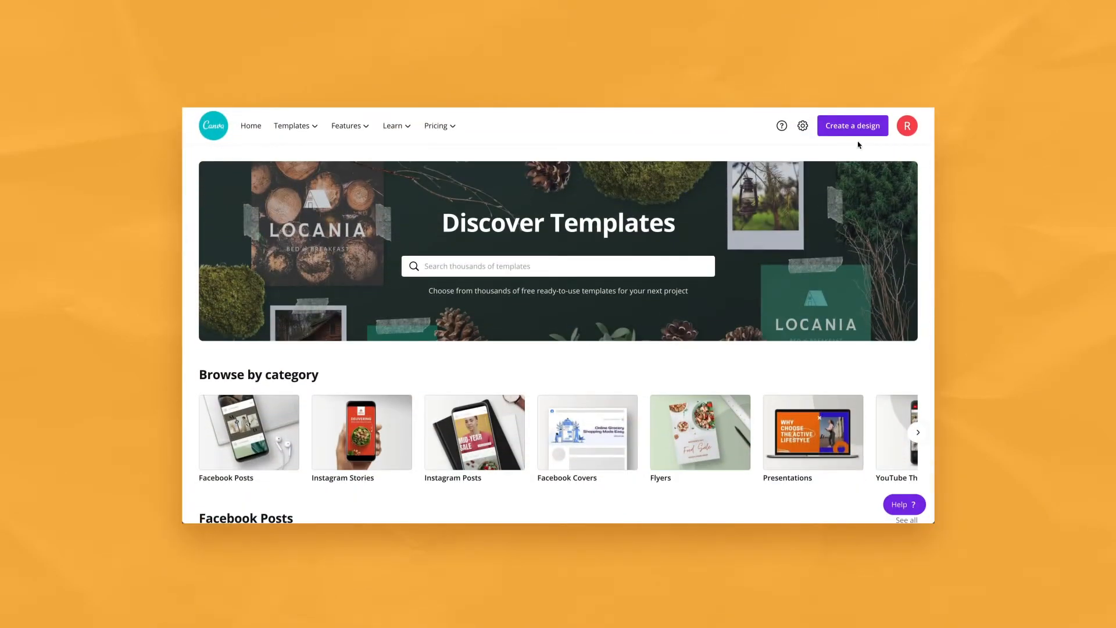
Step: Browse Canva's Elements panel and list every shape element via See all beside Shapes
left_click(853, 126)
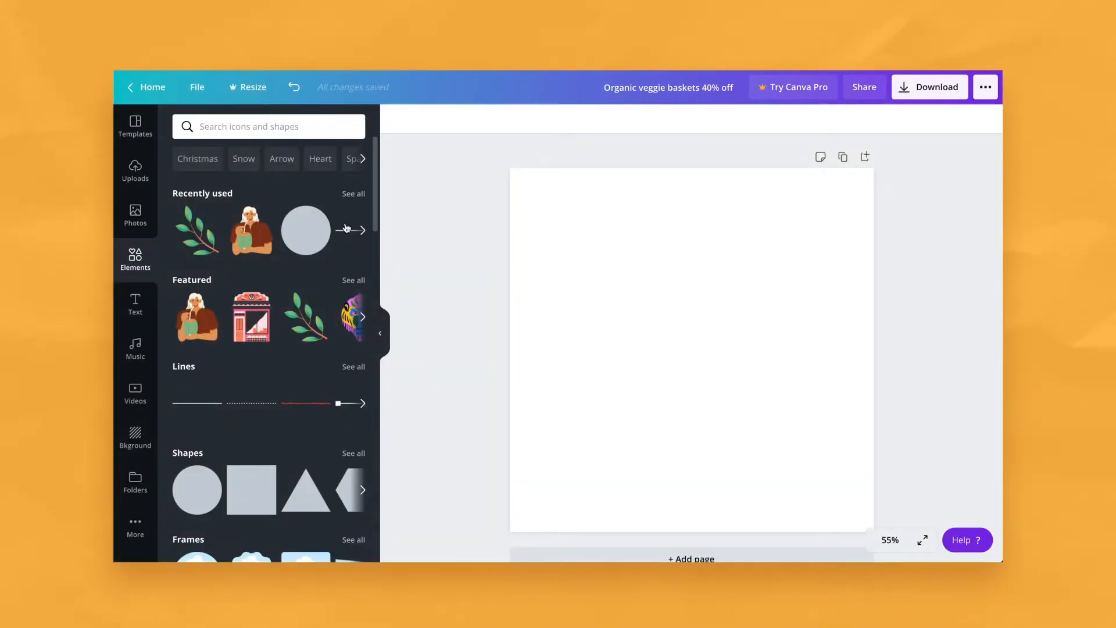
scroll("down", 3)
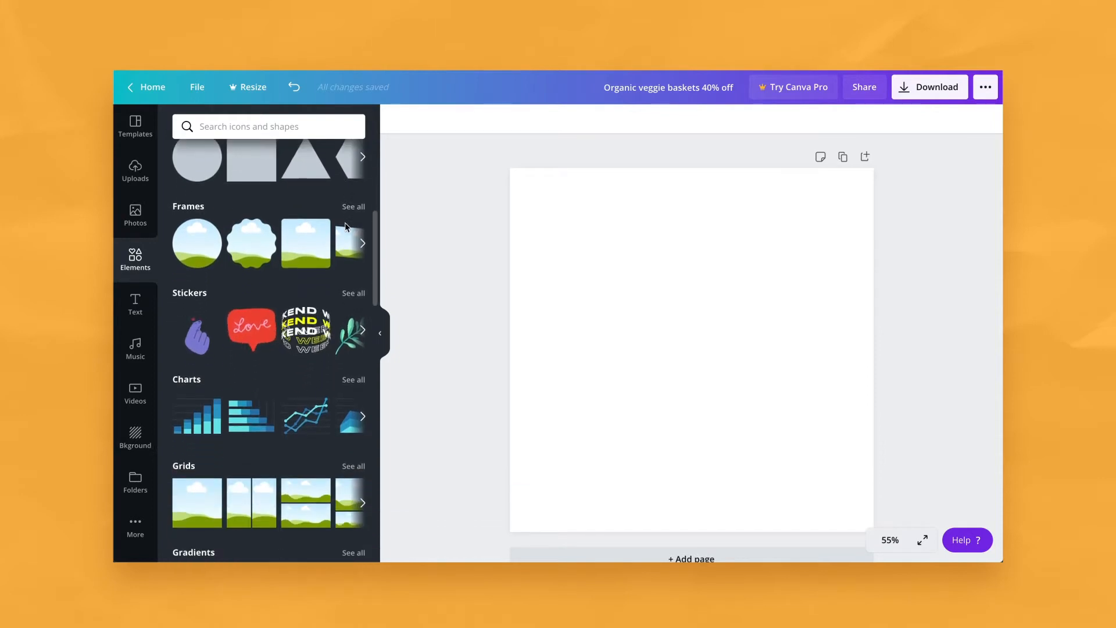
scroll("down", 3)
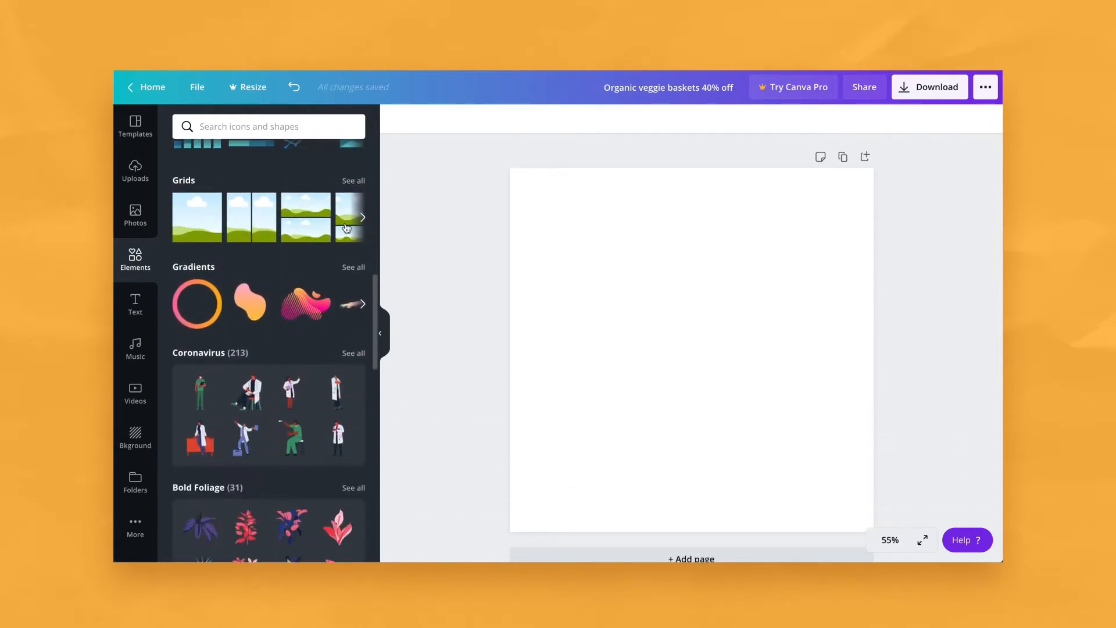
scroll("down", 3)
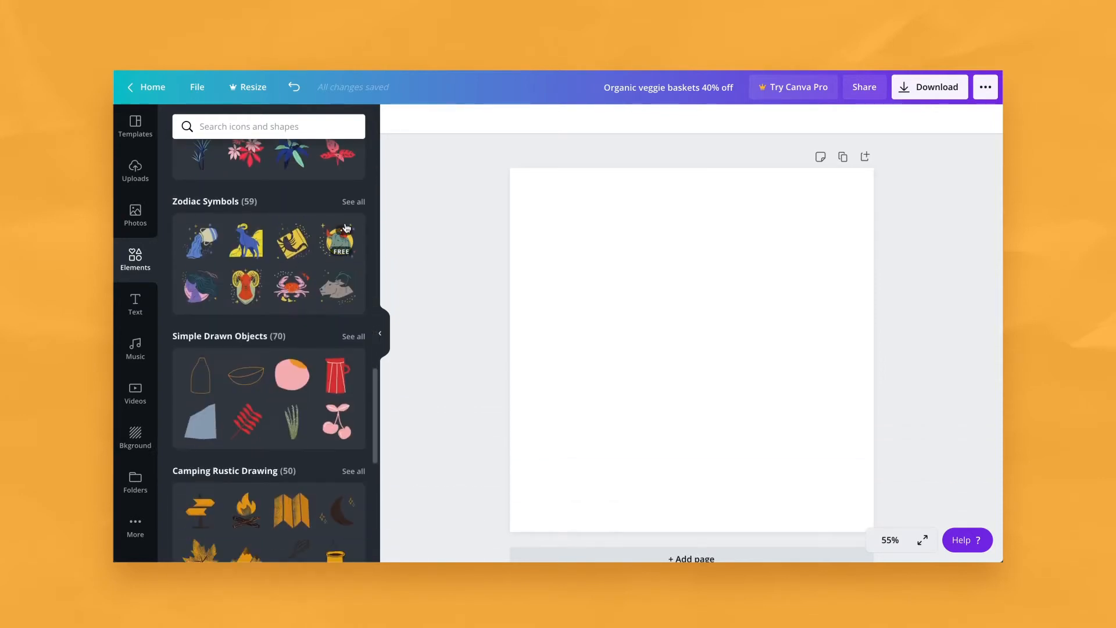
scroll("down", 3)
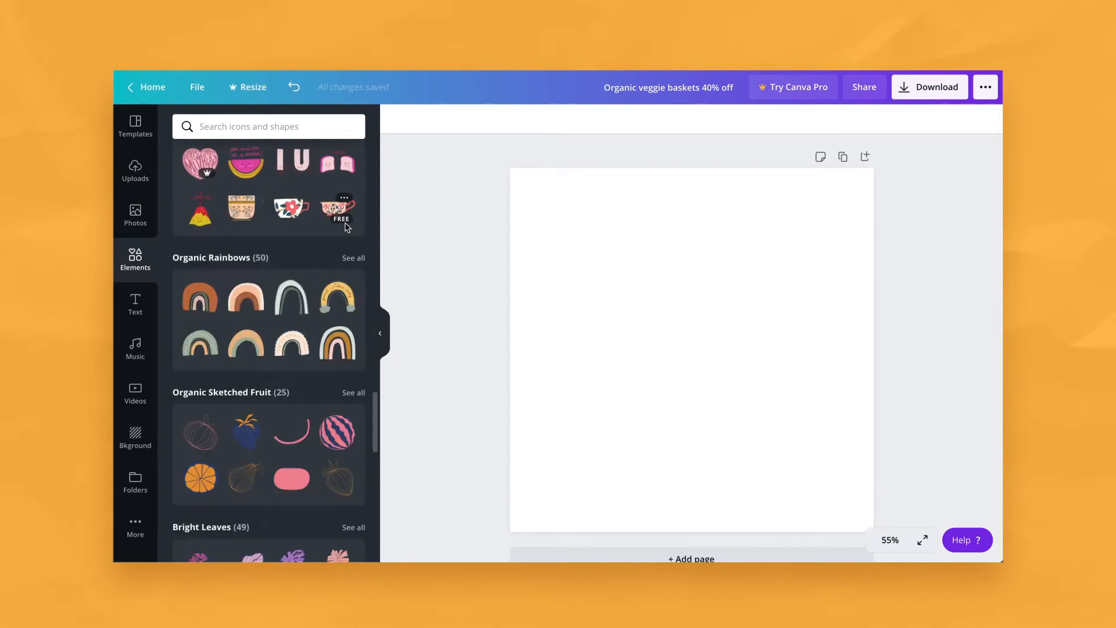
scroll("down", 3)
type("Stickers")
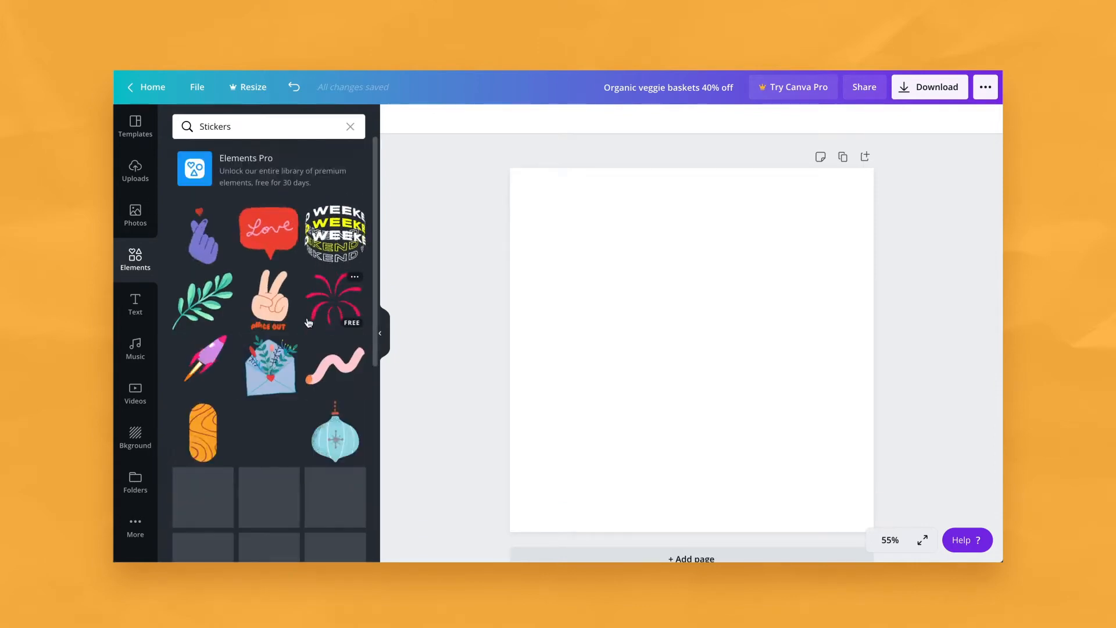
scroll("down", 3)
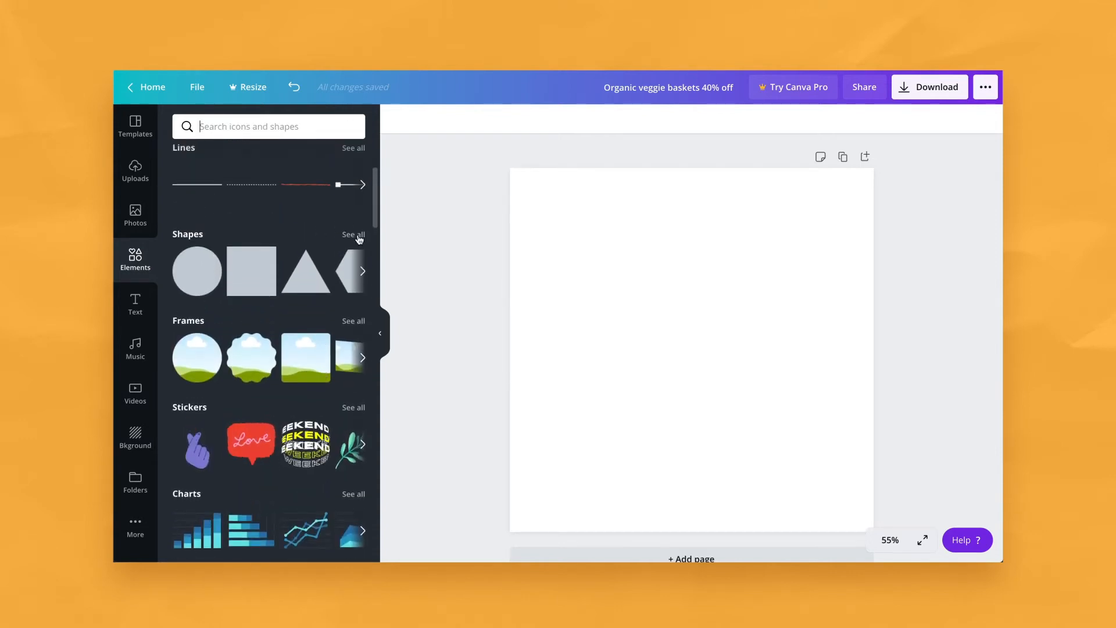
left_click(353, 235)
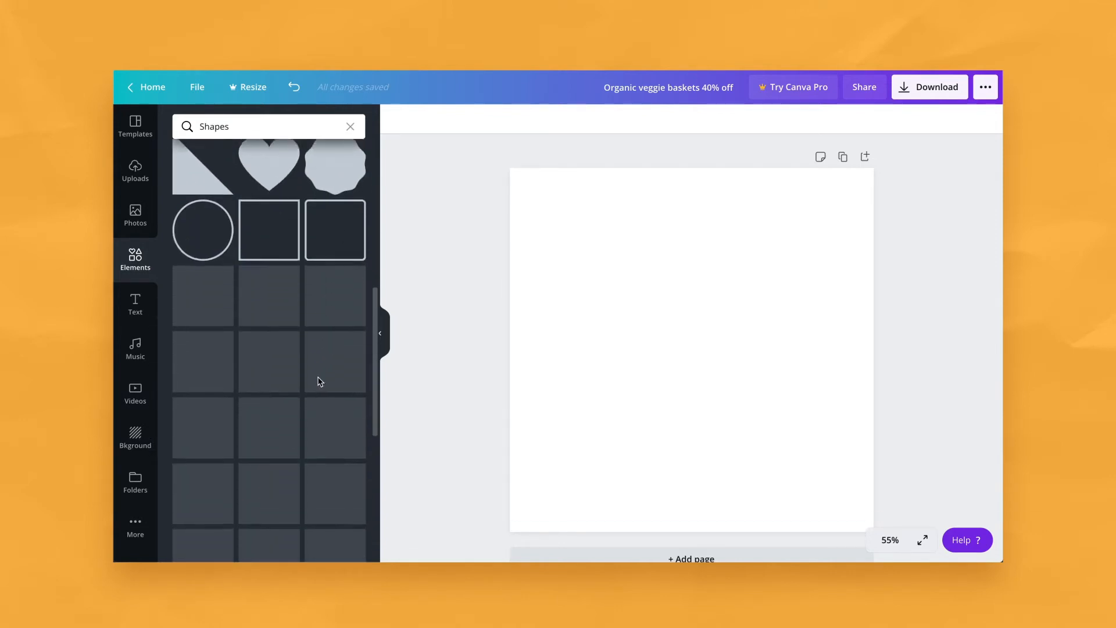
scroll("down", 3)
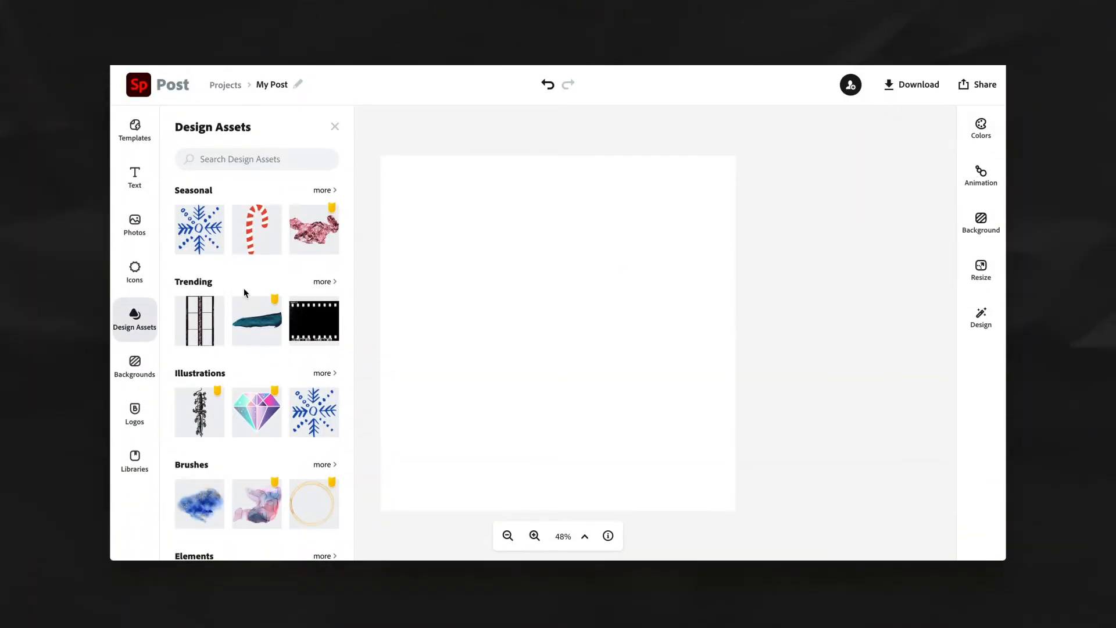
Step: Browse Spark's Design Assets panel and list all Trending assets via more
scroll("down", 3)
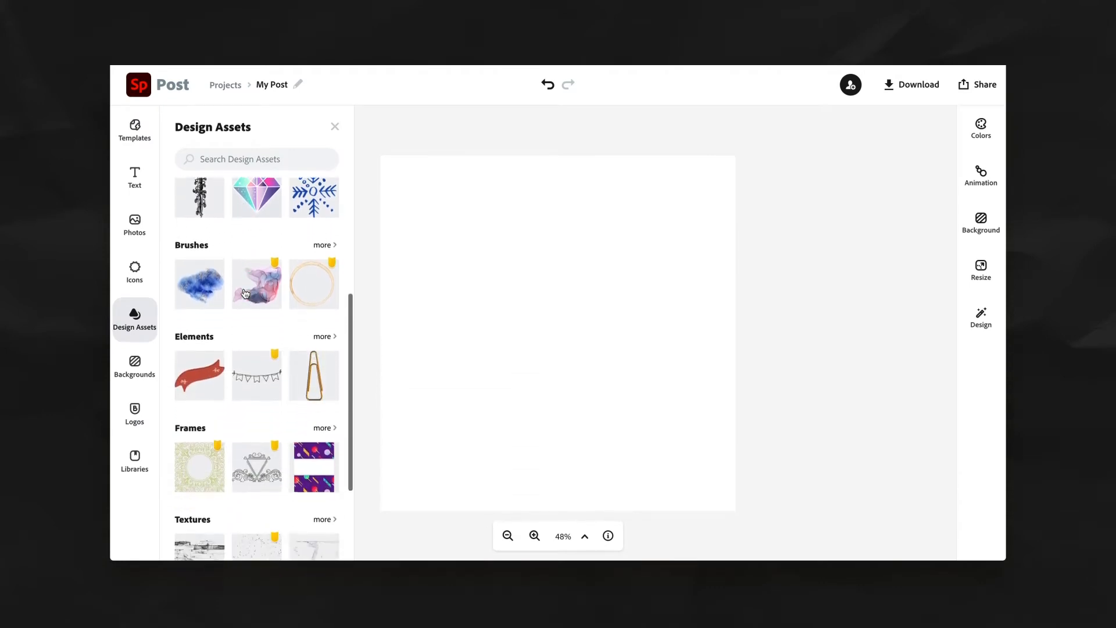
scroll("down", 3)
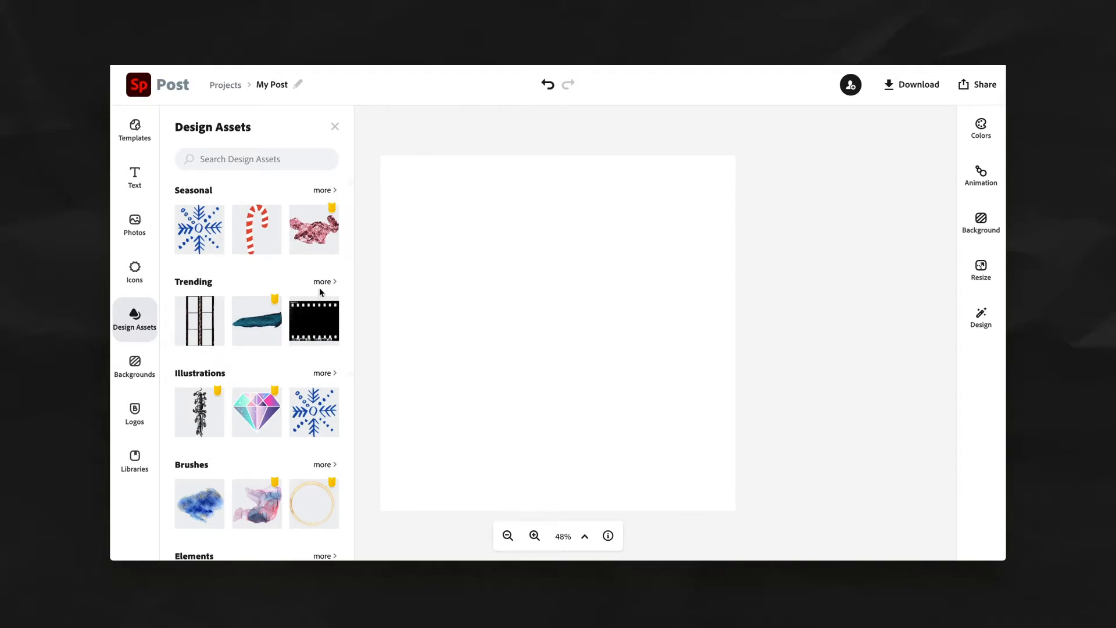
left_click(321, 281)
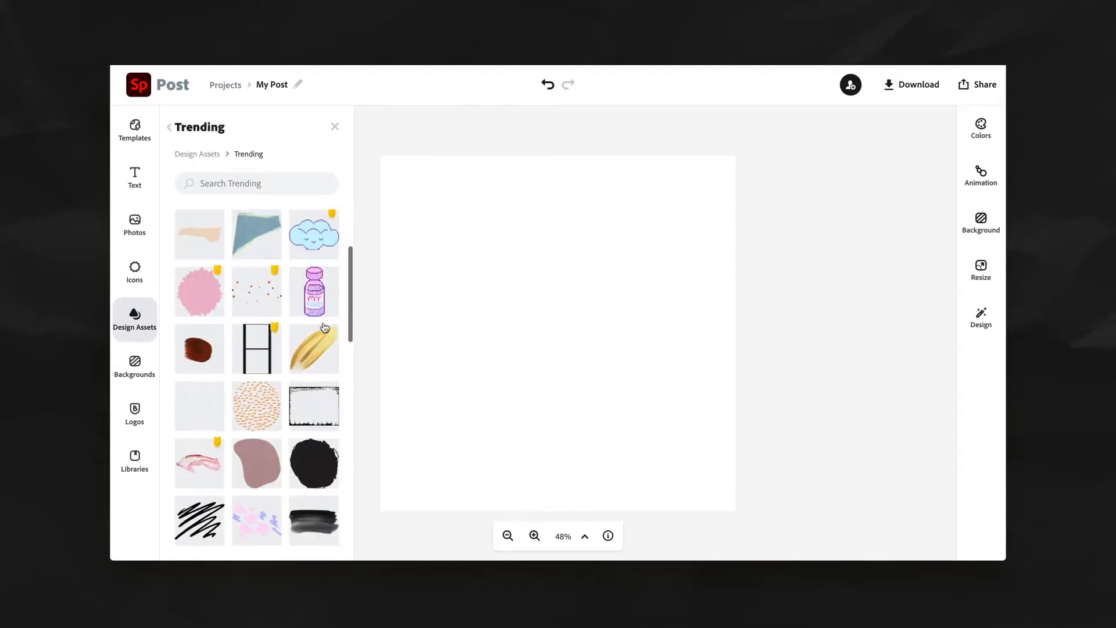
scroll("down", 3)
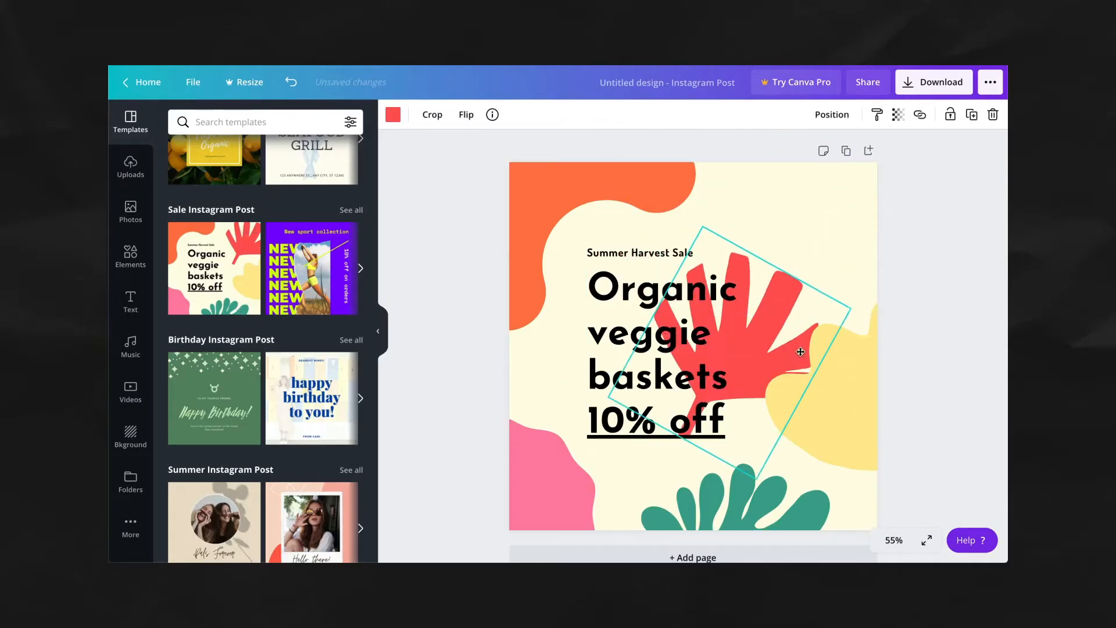
Step: Move the red leaf to the top-right corner, change the headline discount to 40% off, start recolouring the leaf
left_click_drag(800, 351, 847, 233)
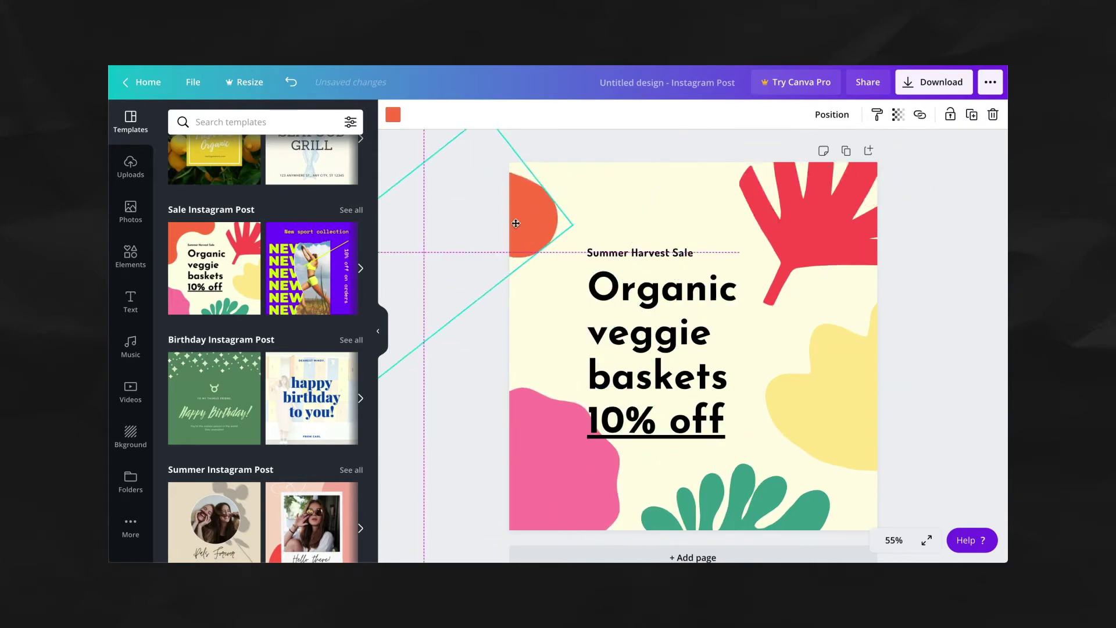
left_click(662, 369)
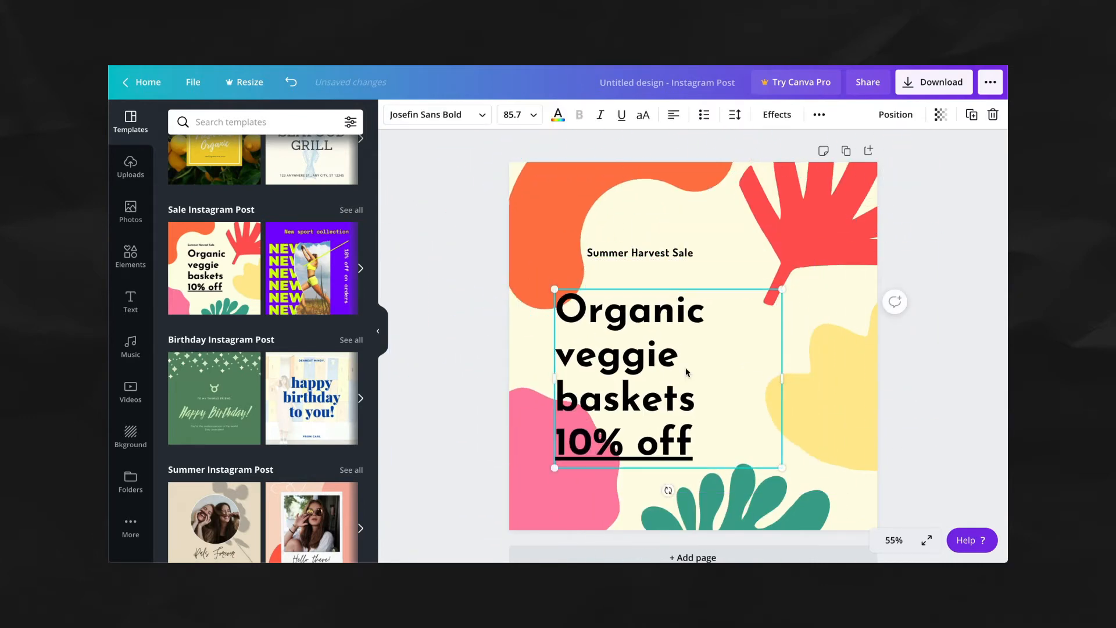
left_click(621, 114)
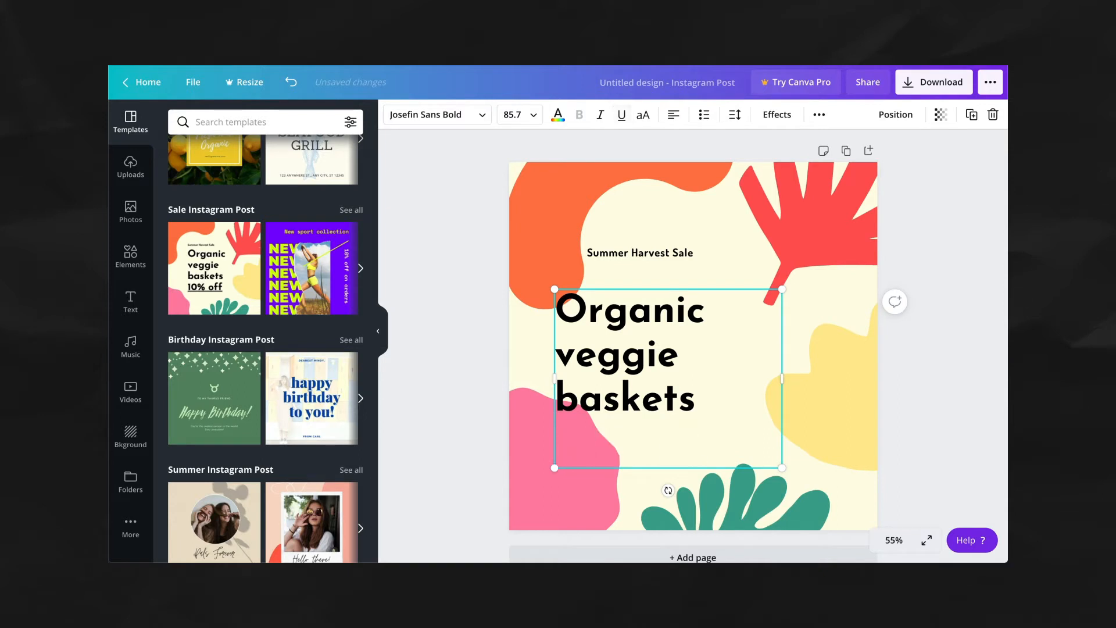
type("40% off")
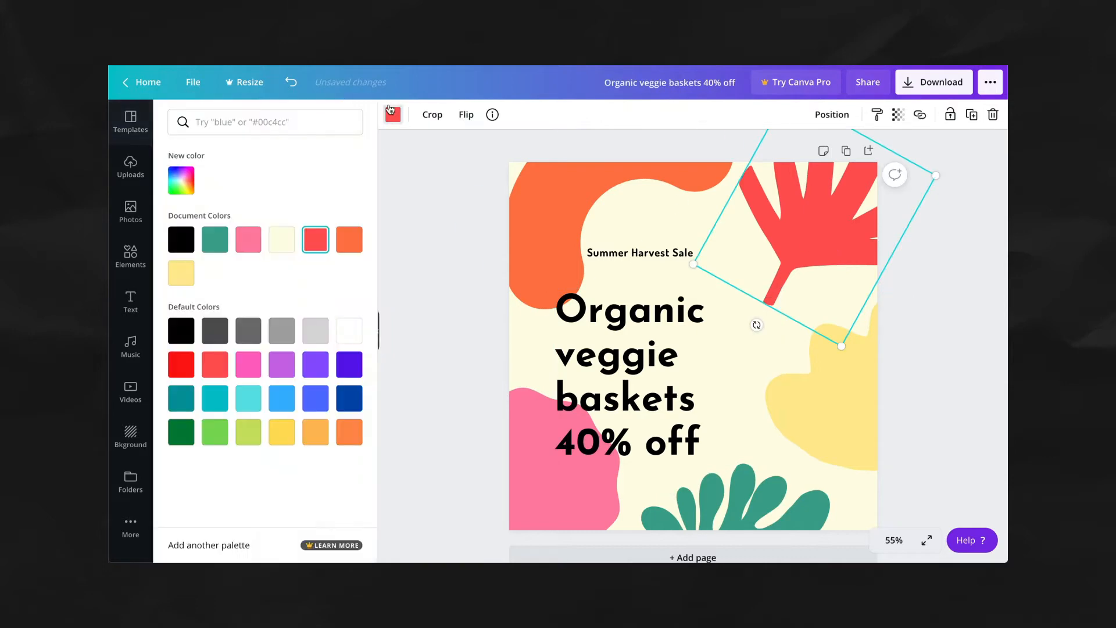
left_click(249, 240)
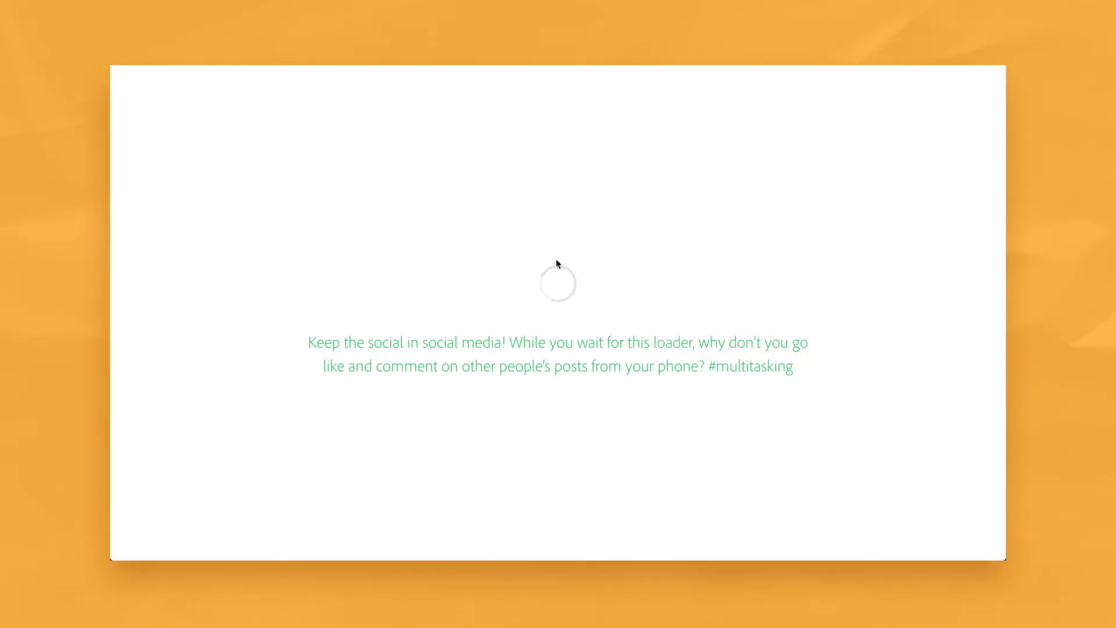
mouse_move(664, 280)
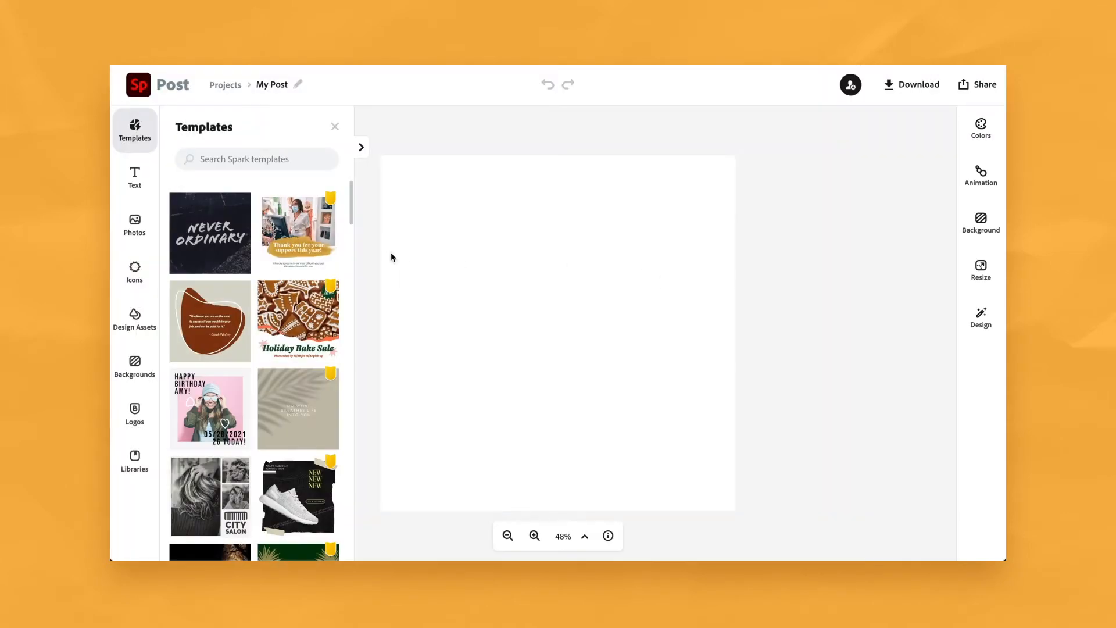
Step: Apply the Wolfe Dance Academy template with the dancer photo to the Spark post
scroll("down", 3)
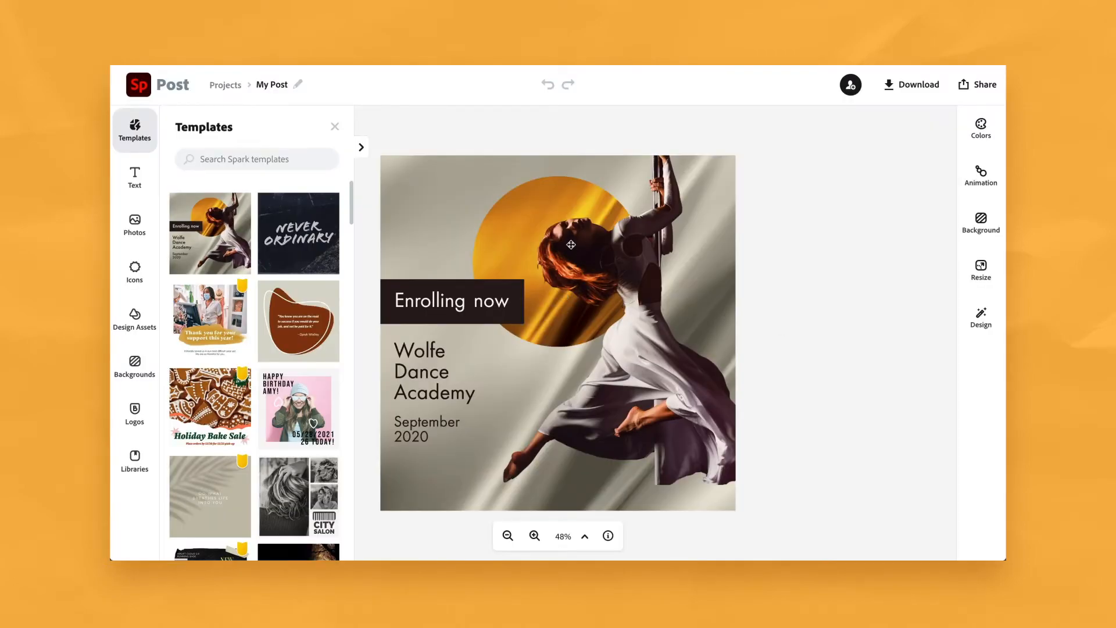
left_click(570, 245)
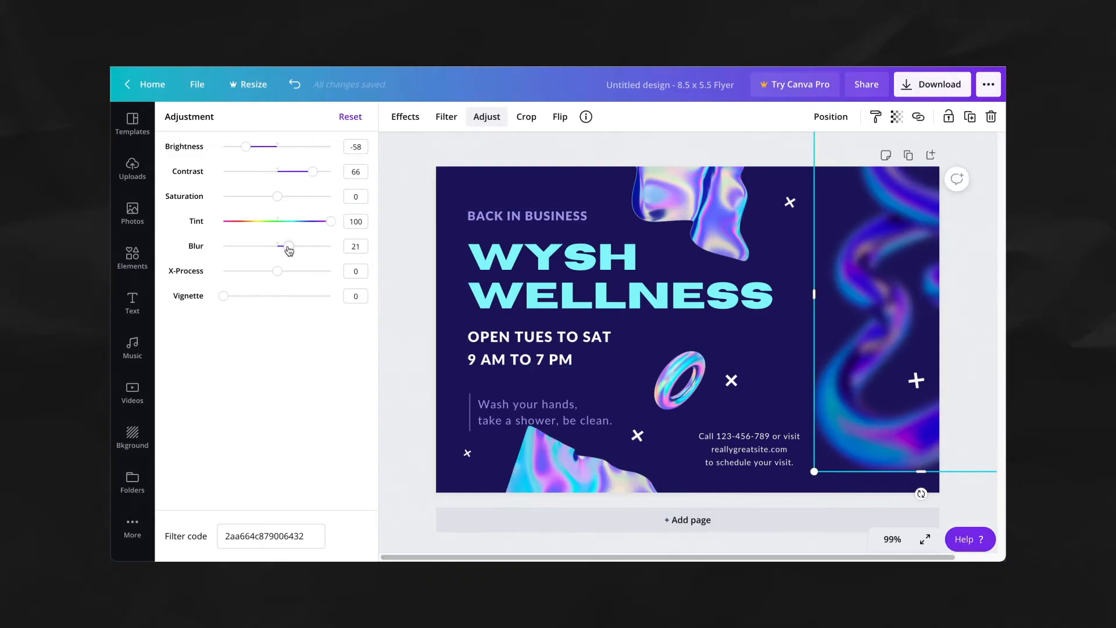
Step: Blur the swirl image slightly more and give the WYSH WELLNESS heading a document colour
left_click_drag(288, 245, 280, 245)
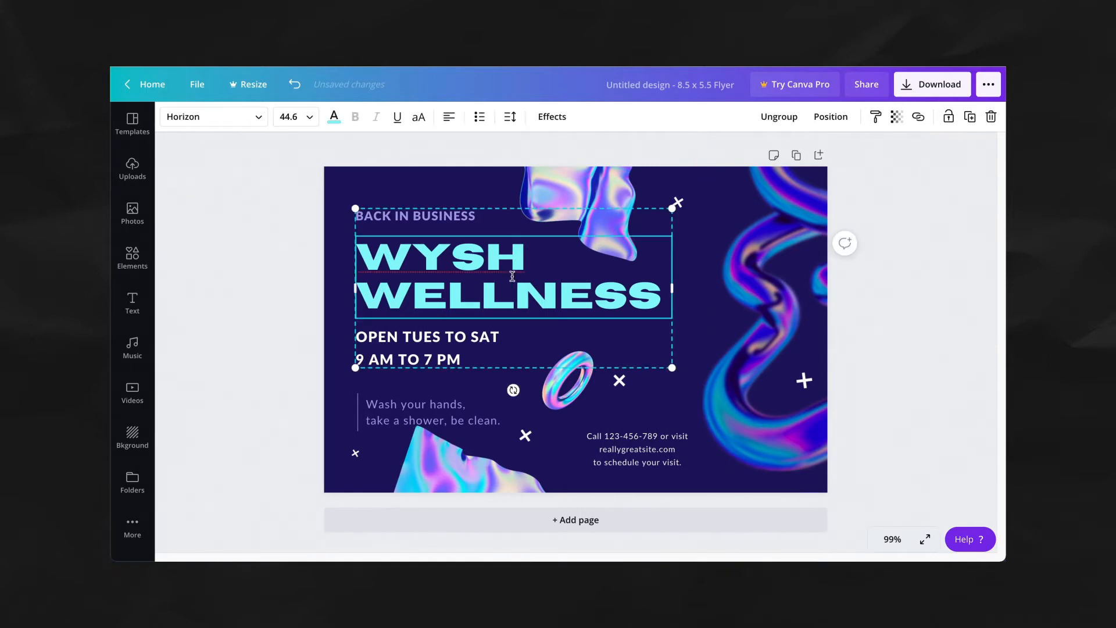
left_click(334, 116)
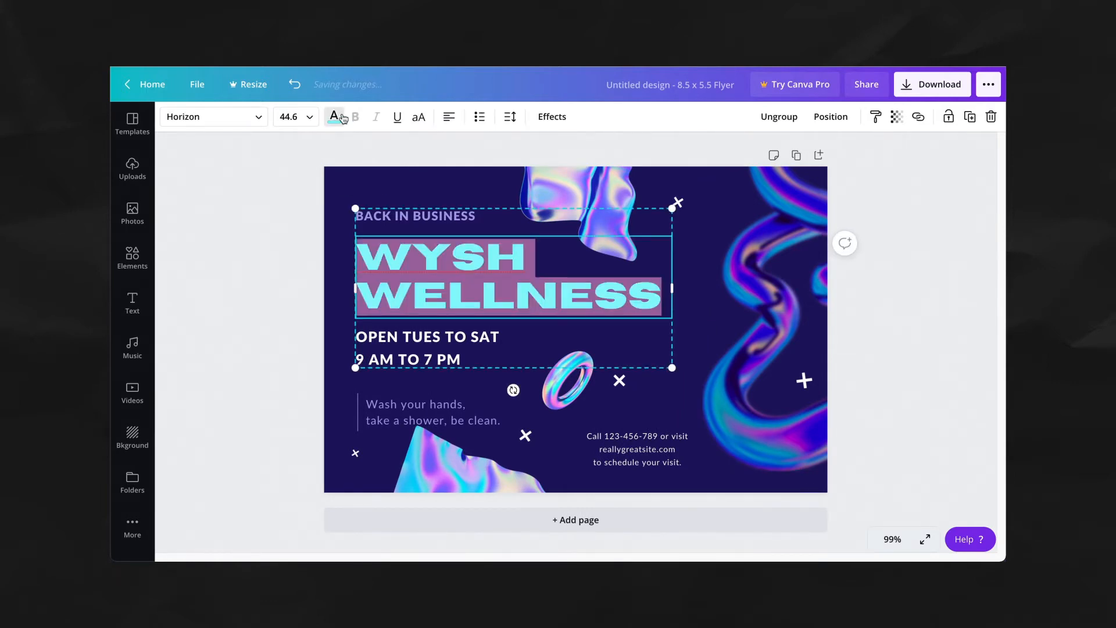
left_click(334, 116)
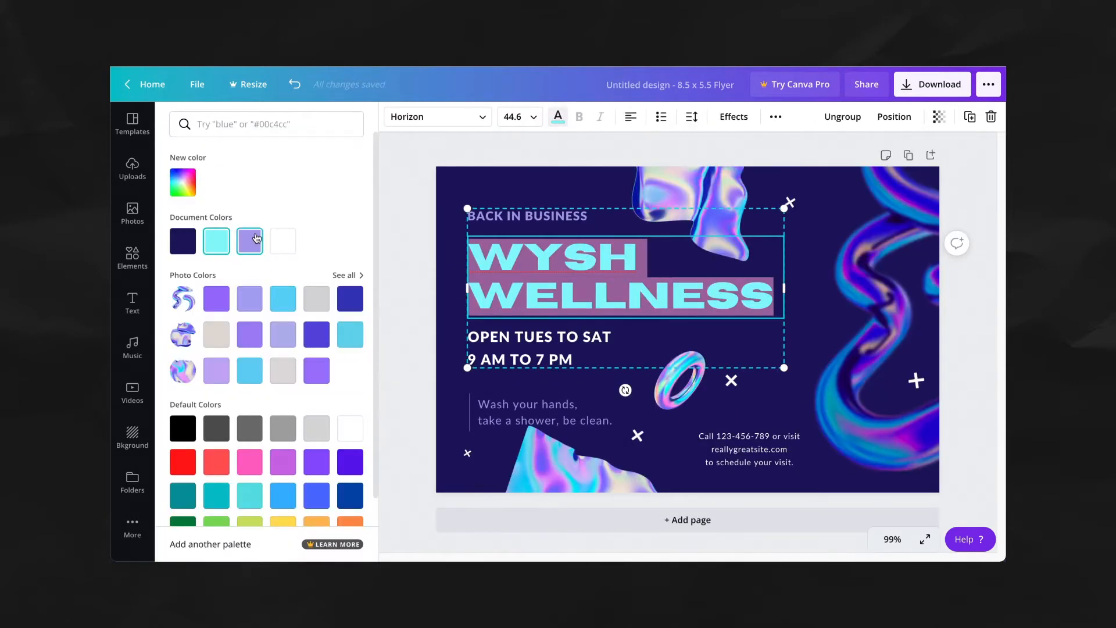
left_click(350, 335)
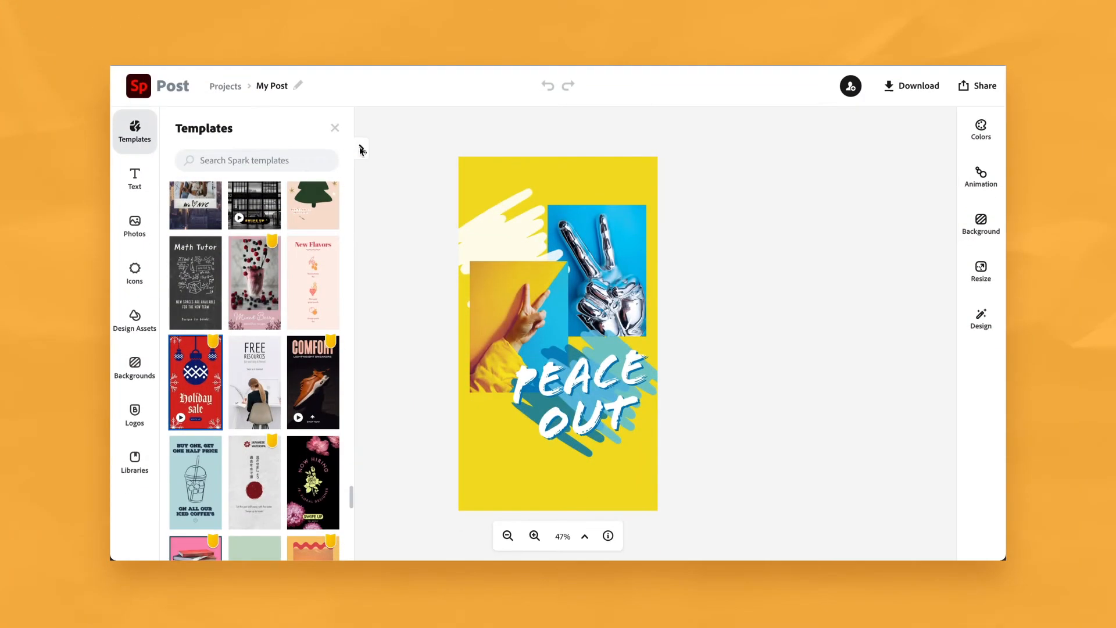
Step: Give the PEACE OUT post a slate-teal background and set the white brushstroke's opacity to 90
left_click(980, 222)
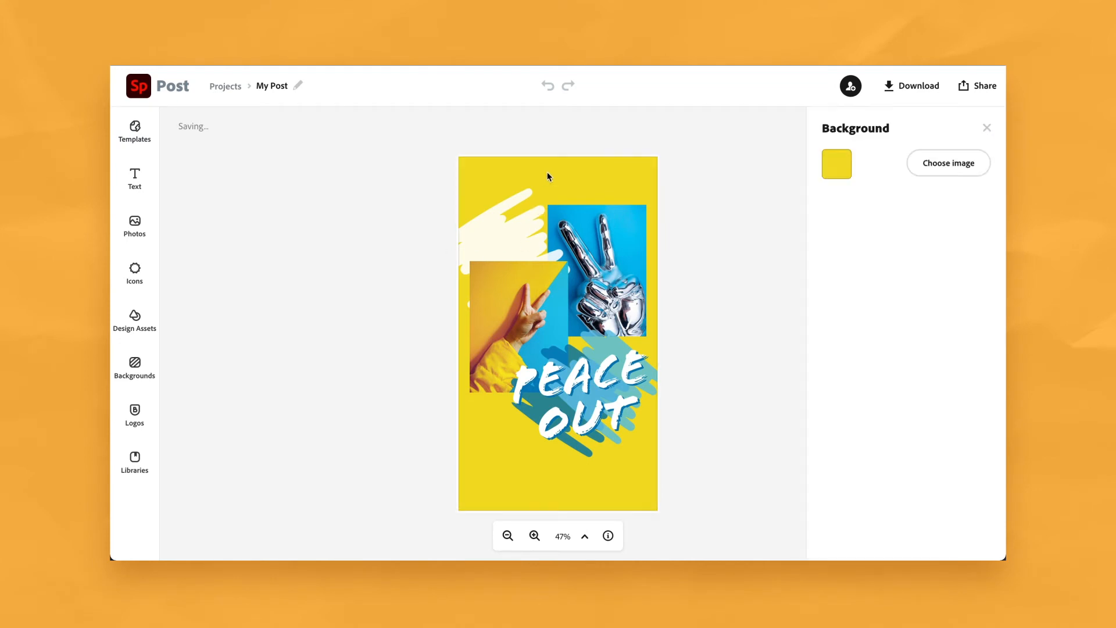
left_click(837, 164)
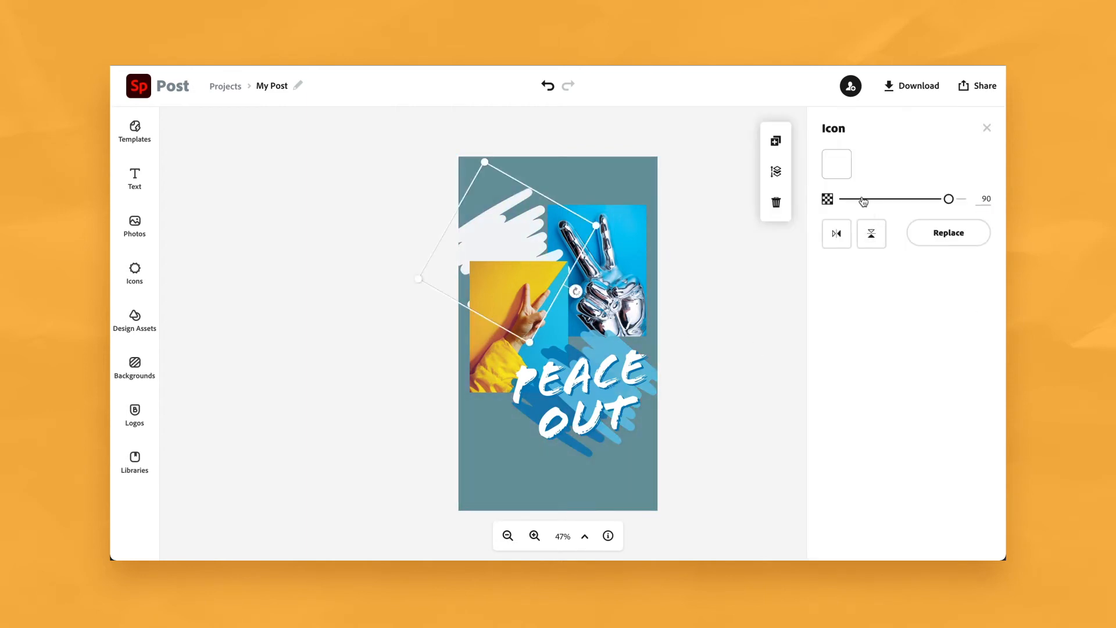
left_click(837, 163)
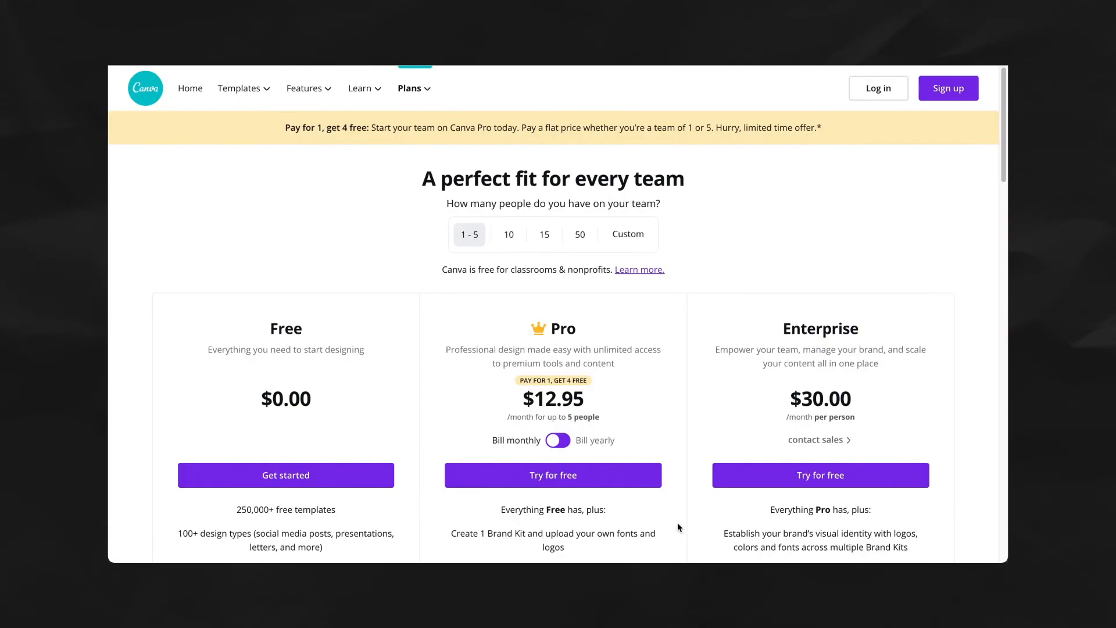
mouse_move(537, 184)
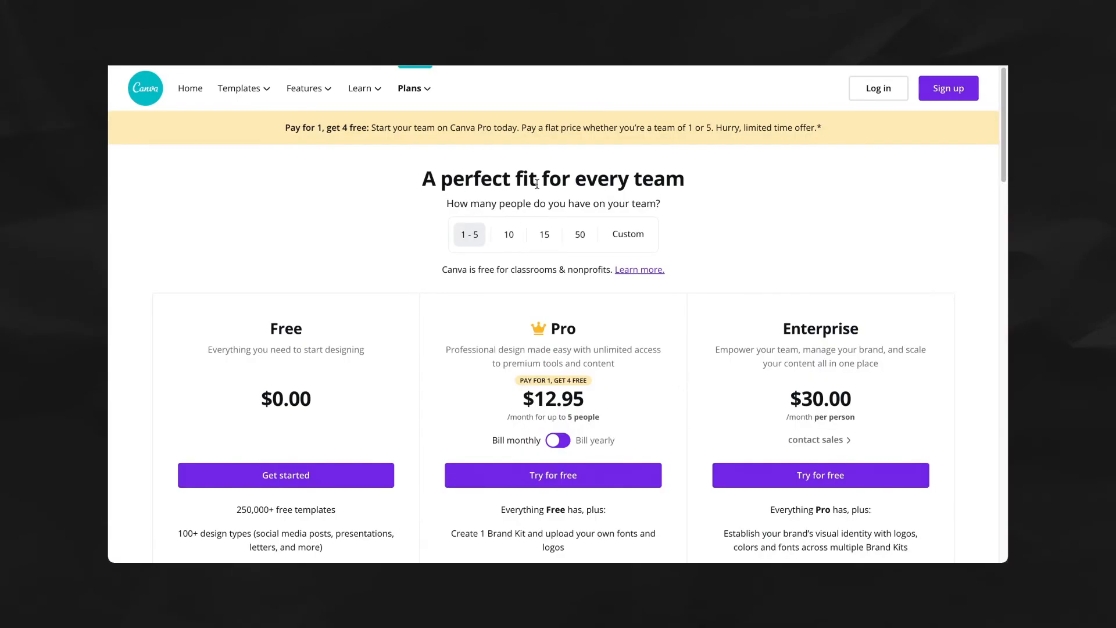
Step: Toggle Pro billing yearly then back to monthly at $12.95 and review the plan features
scroll("down", 3)
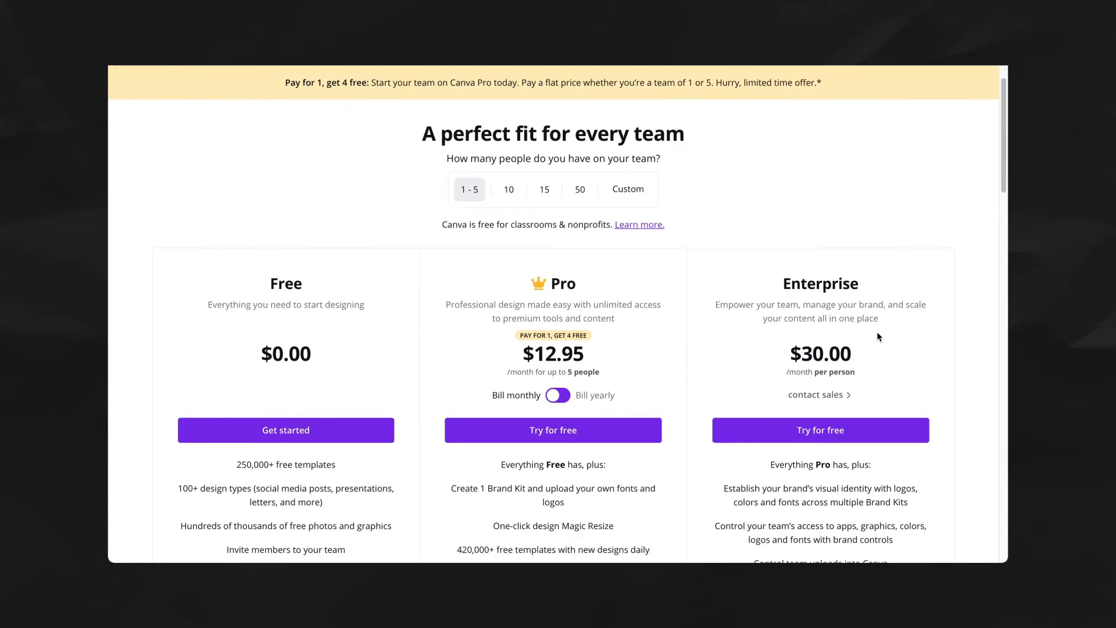
scroll("down", 3)
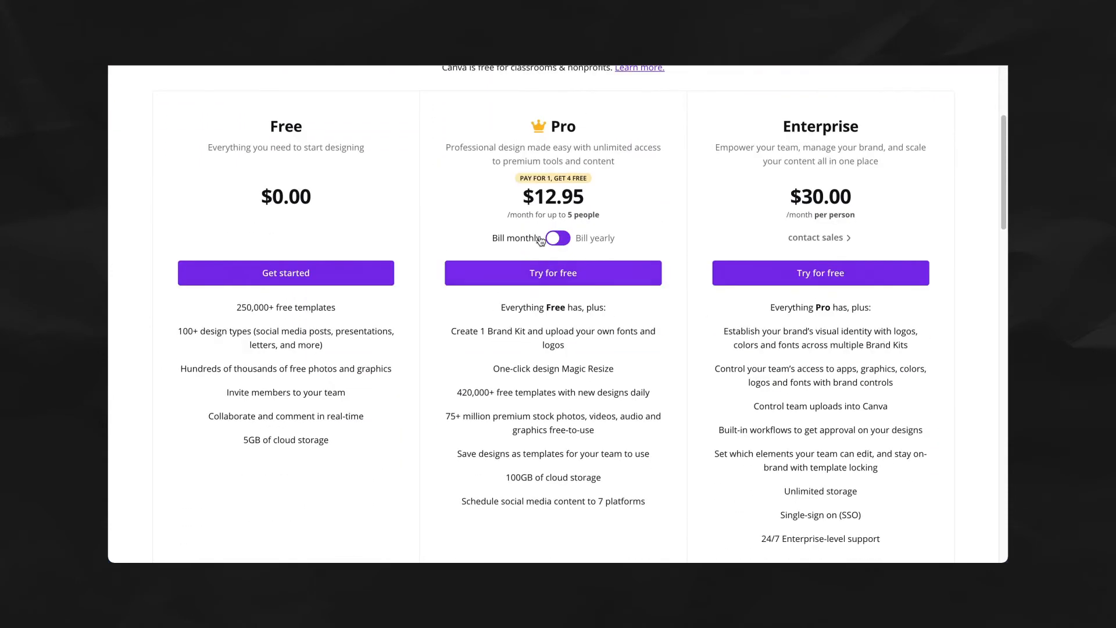
left_click(555, 237)
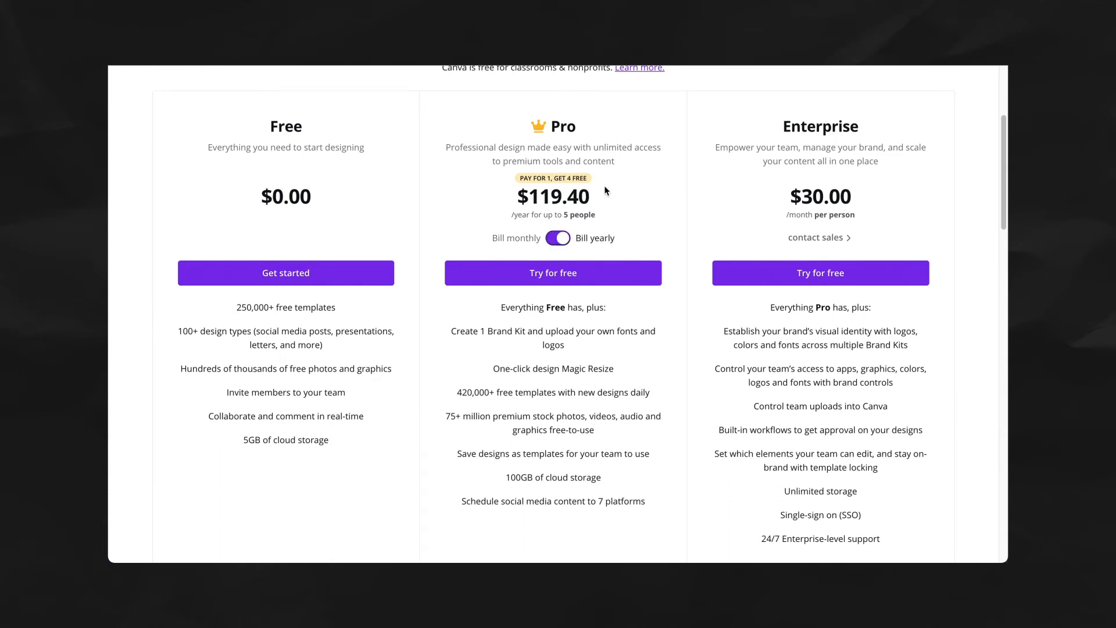
left_click(556, 237)
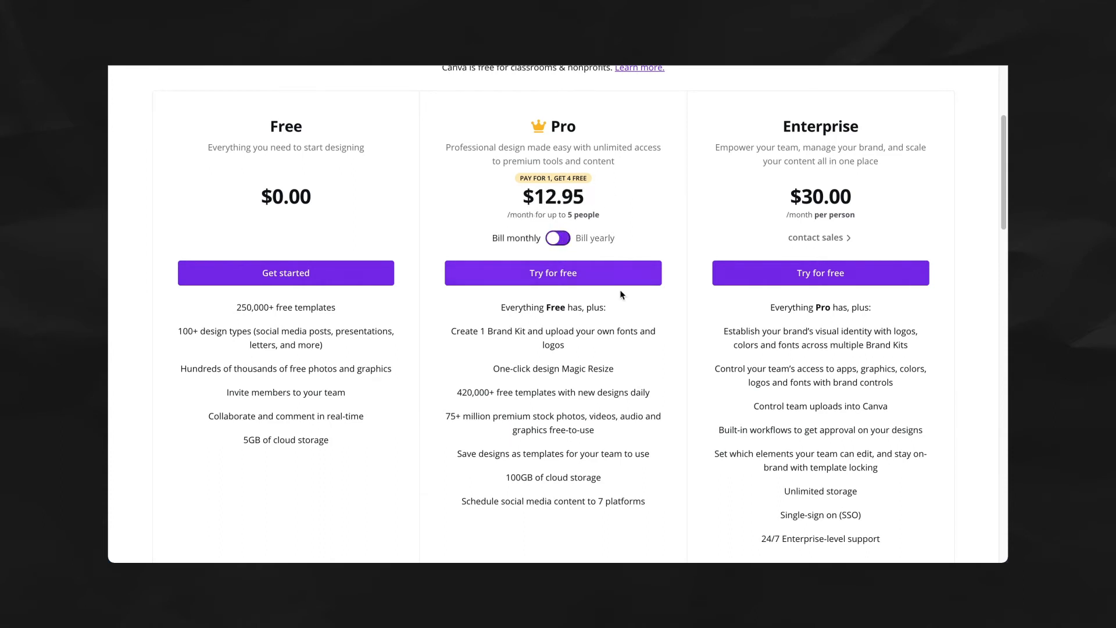
mouse_move(725, 316)
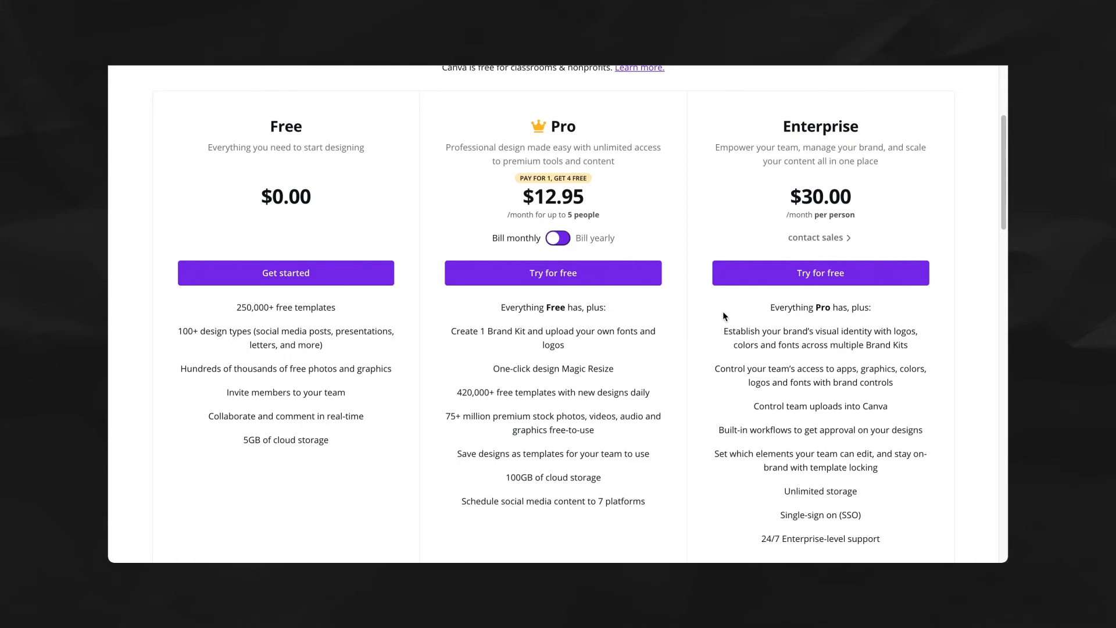
scroll("down", 3)
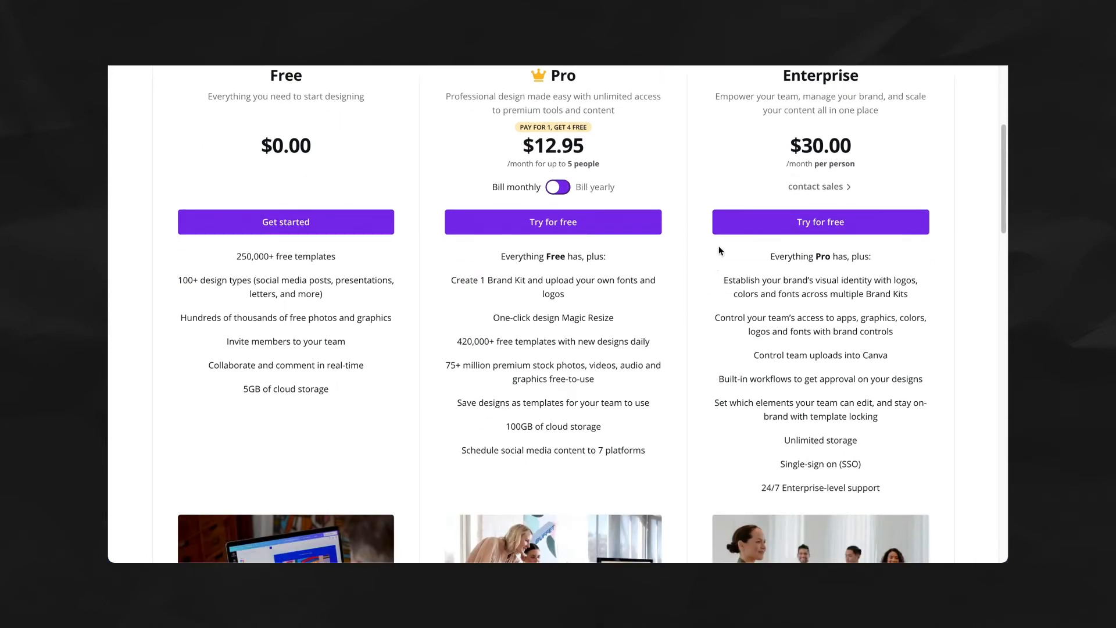
mouse_move(574, 356)
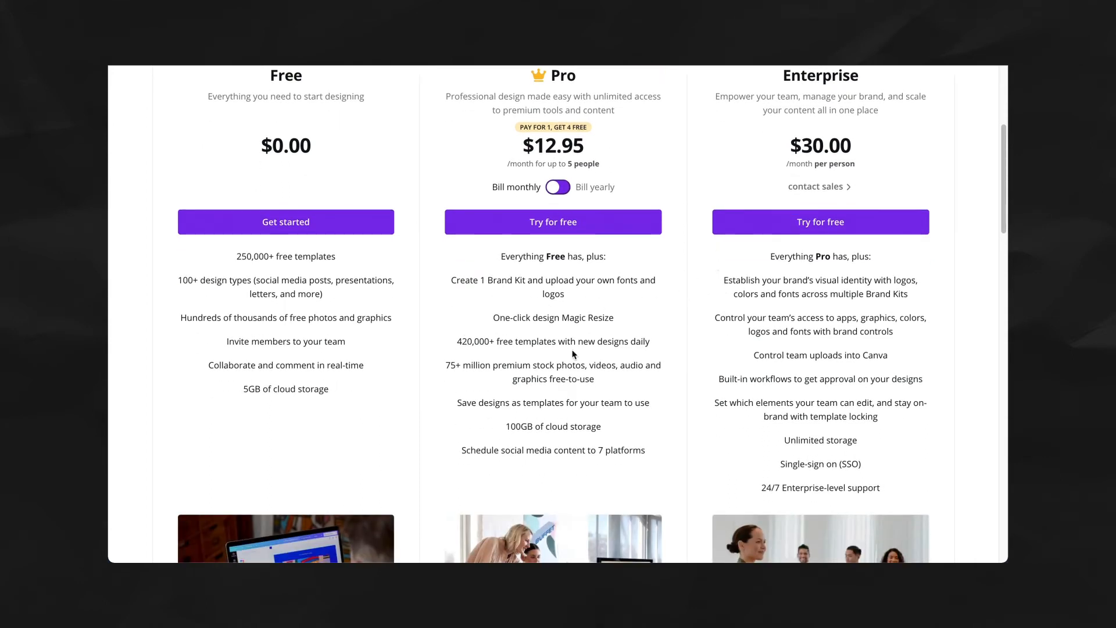
mouse_move(588, 433)
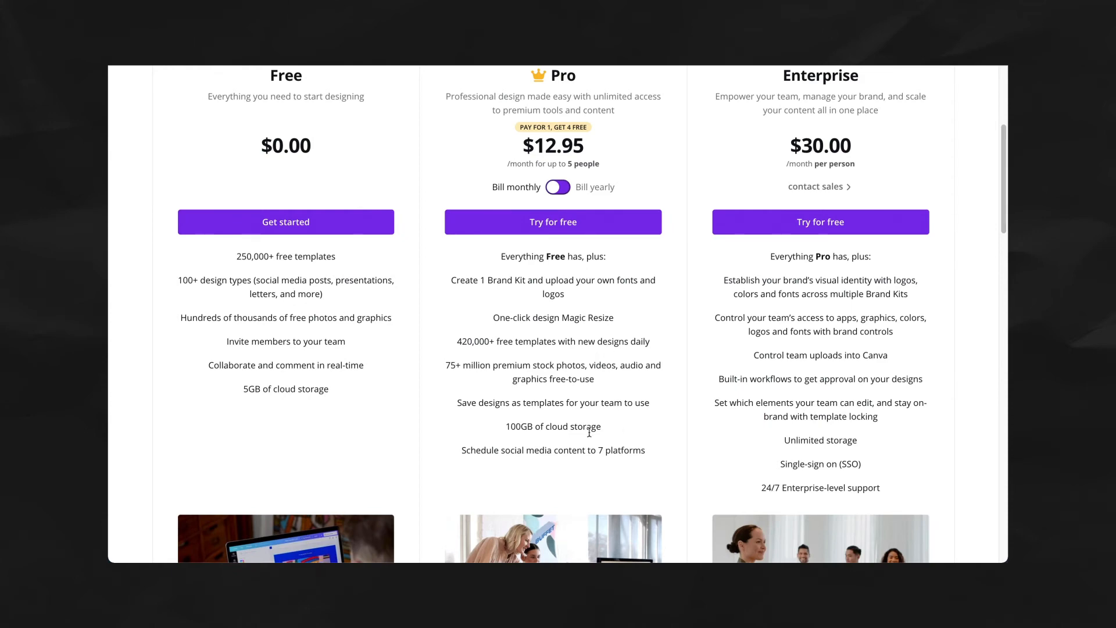
scroll("down", 3)
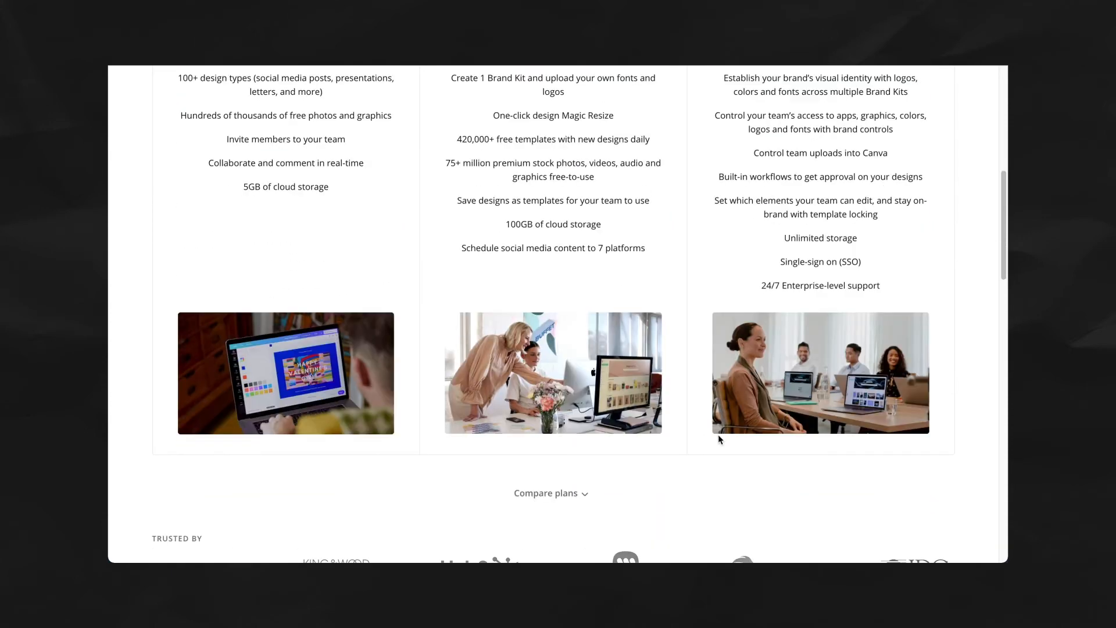
scroll("down", 3)
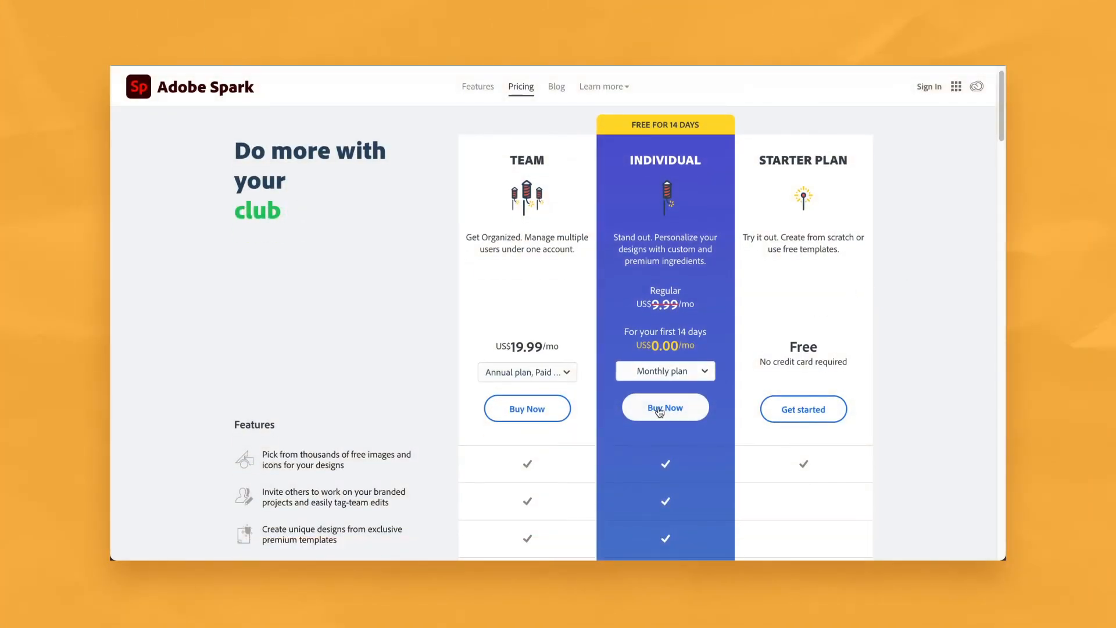
Step: Keep Spark's Individual plan on the Monthly plan and review the features list
left_click(665, 370)
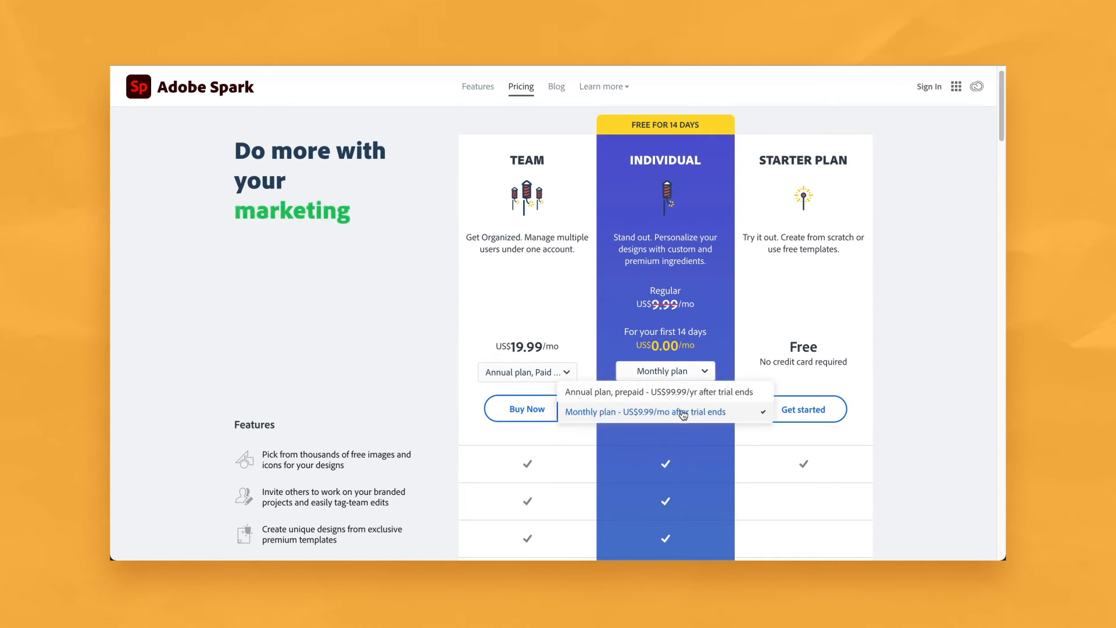
left_click(644, 412)
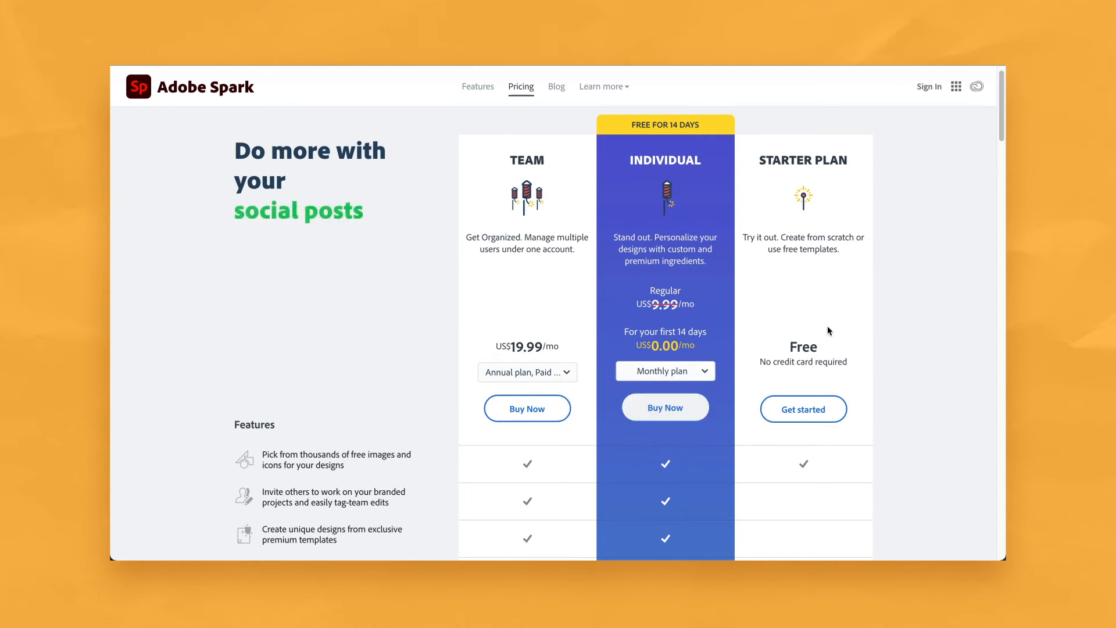
scroll("down", 3)
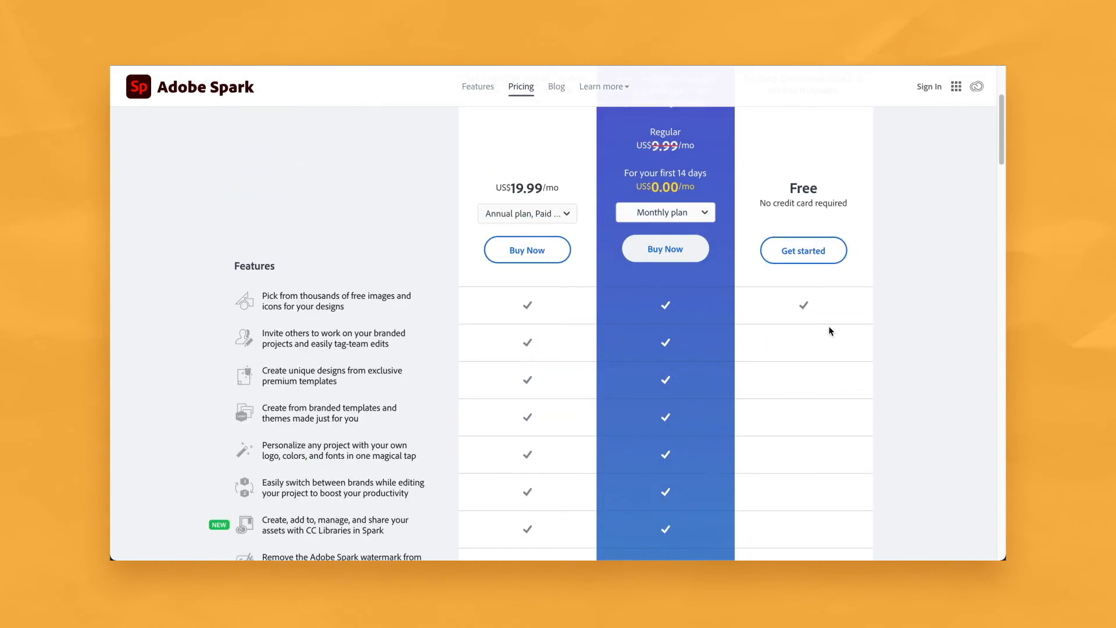
scroll("down", 3)
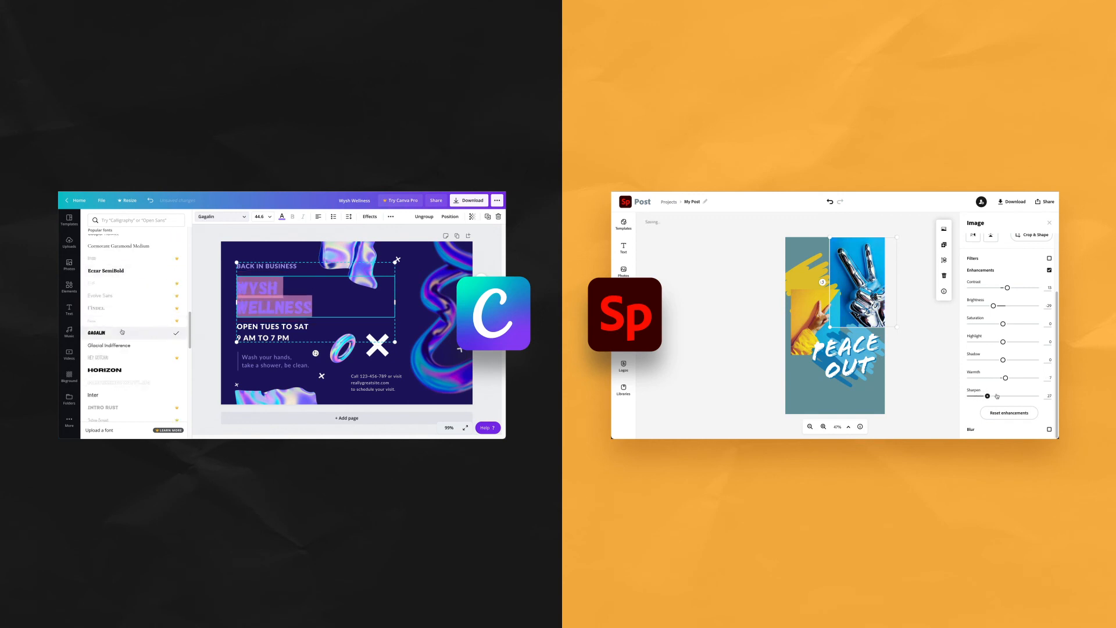
Step: Give the WYSH WELLNESS heading a new font and bring up colour choices for the flyer background
left_click(105, 369)
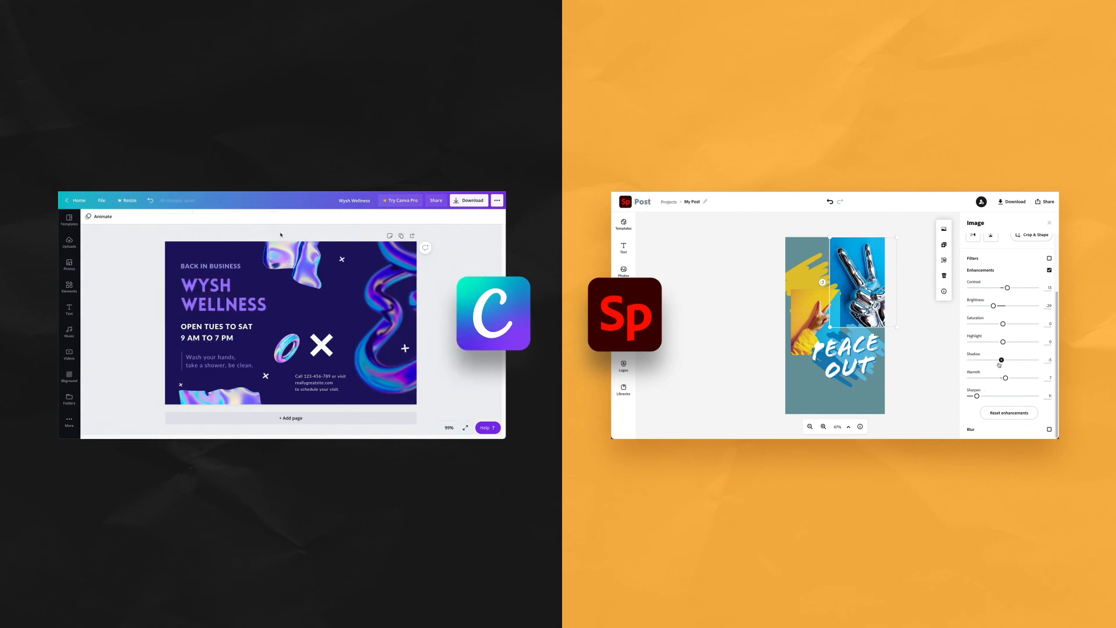
left_click(845, 357)
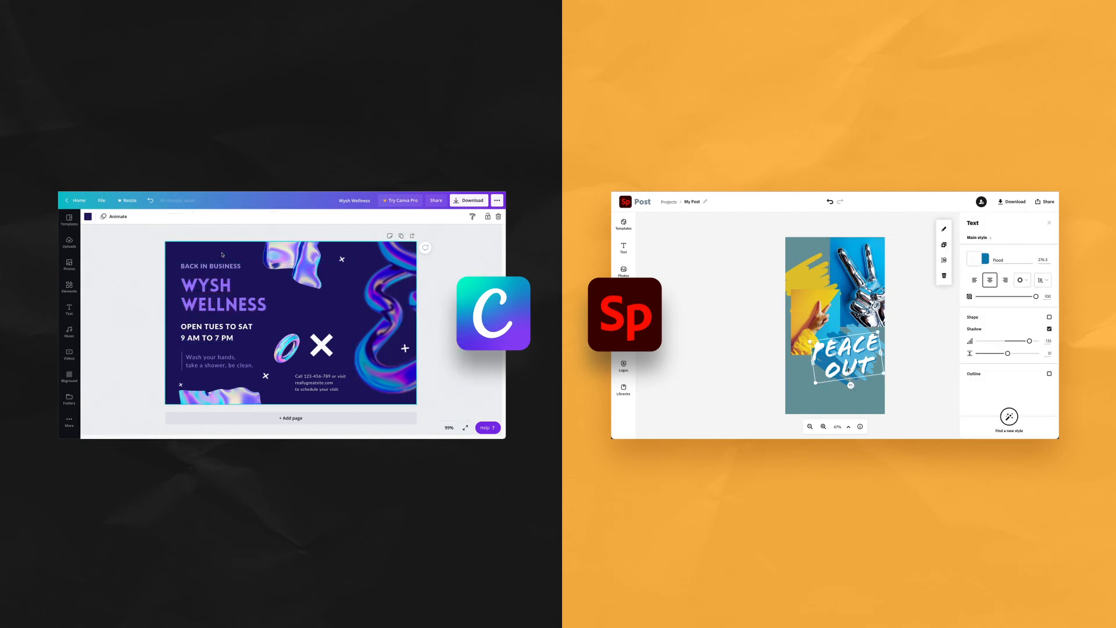
left_click(88, 216)
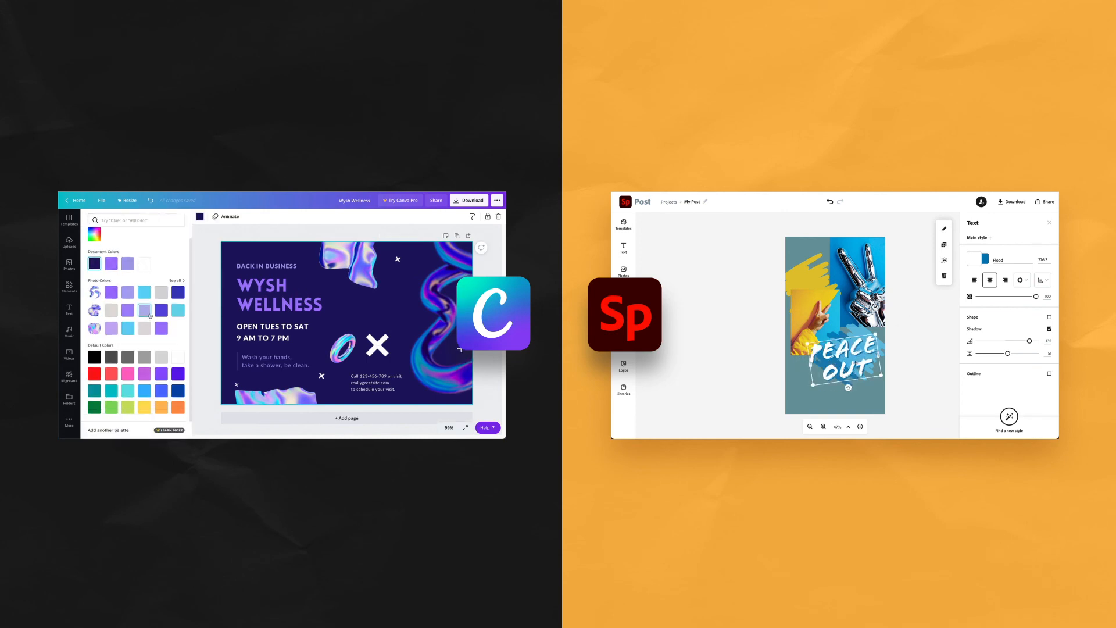